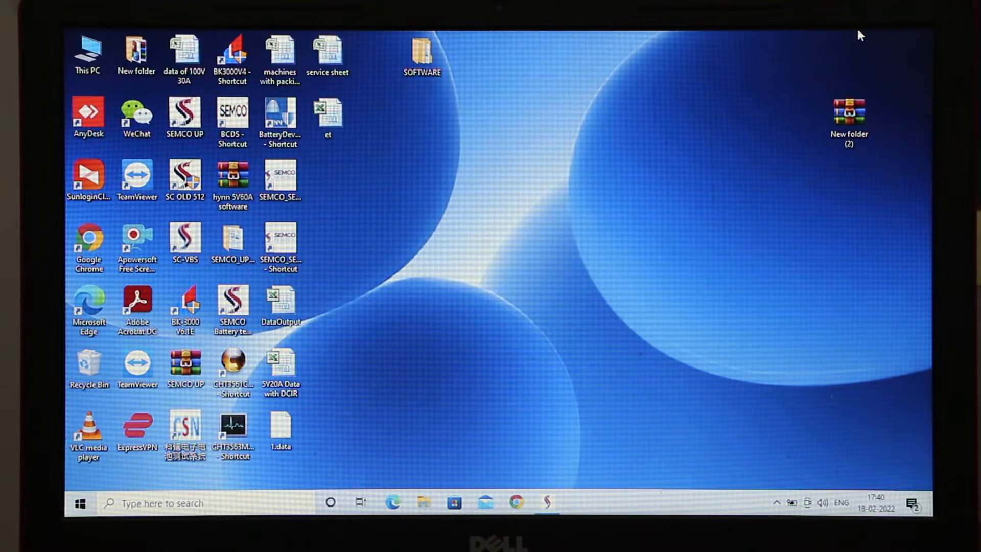
mouse_move(398, 331)
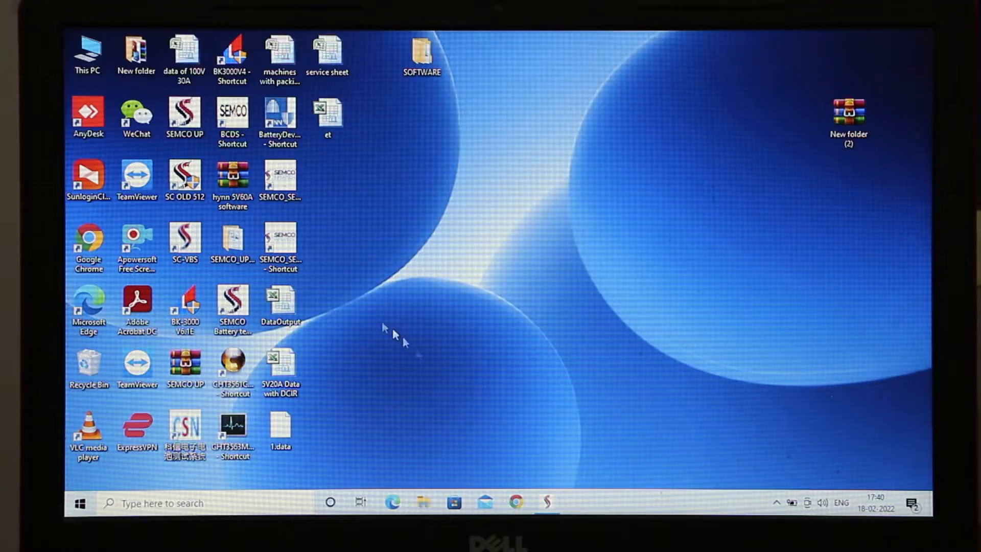
mouse_move(313, 253)
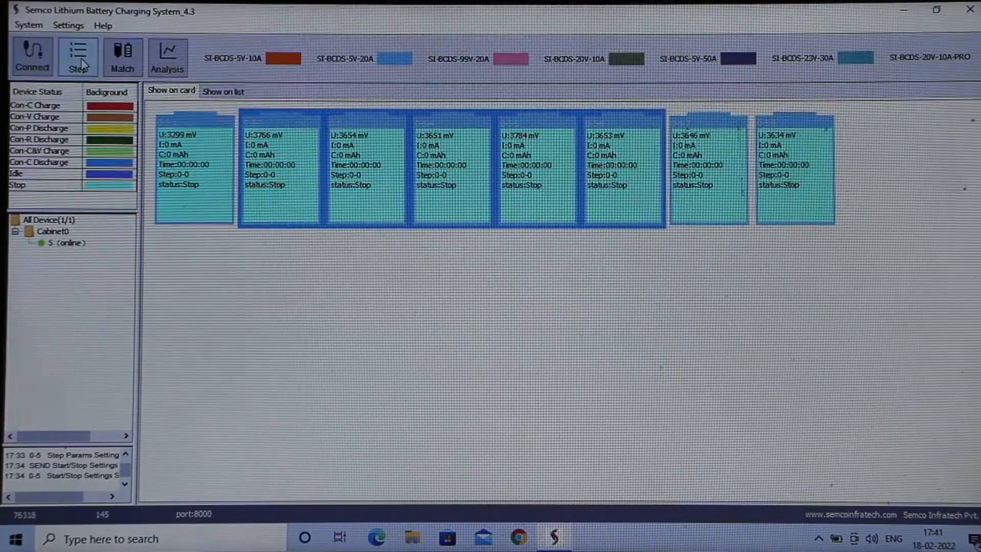
click(79, 51)
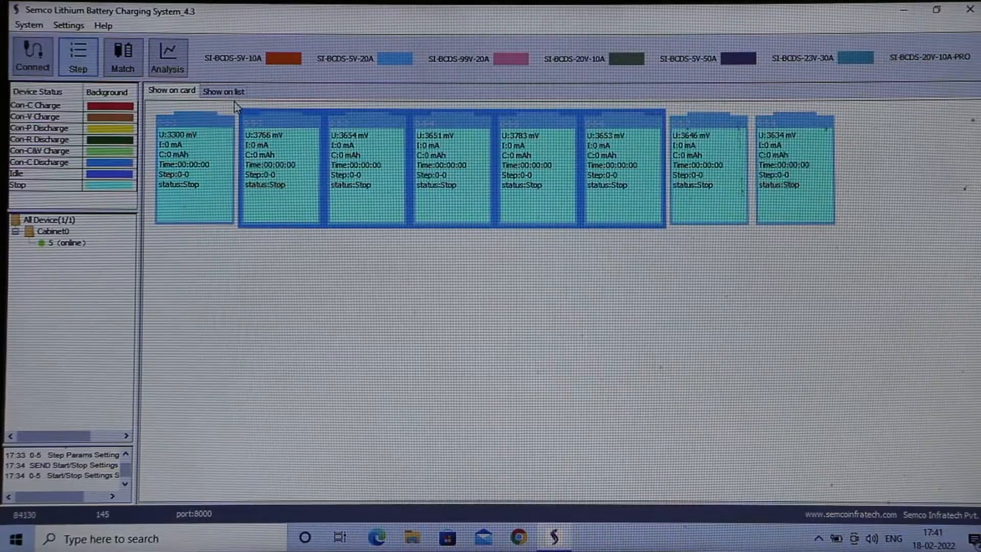
Switch the eight channels between card view and the list view with voltage, current, capacity and status columns
click(223, 91)
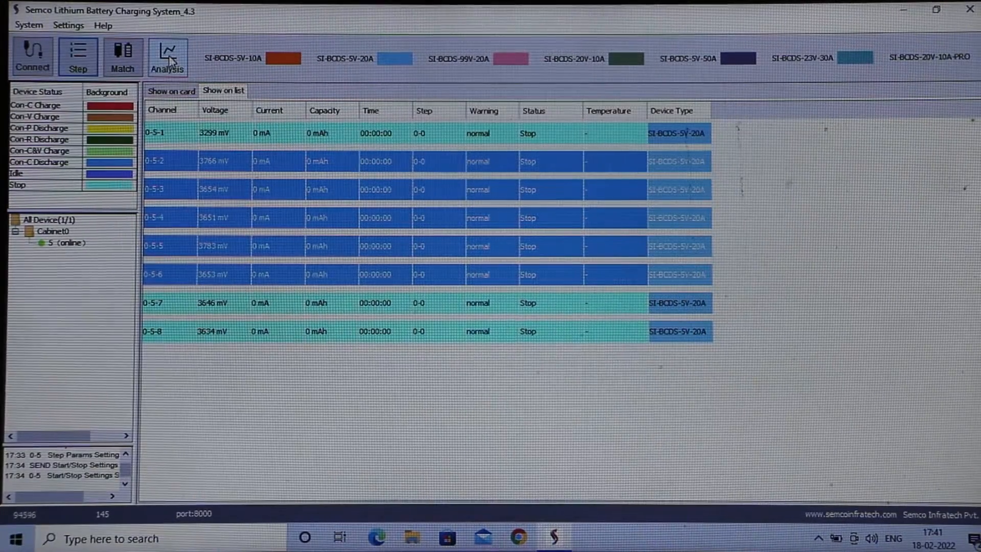
mouse_move(169, 56)
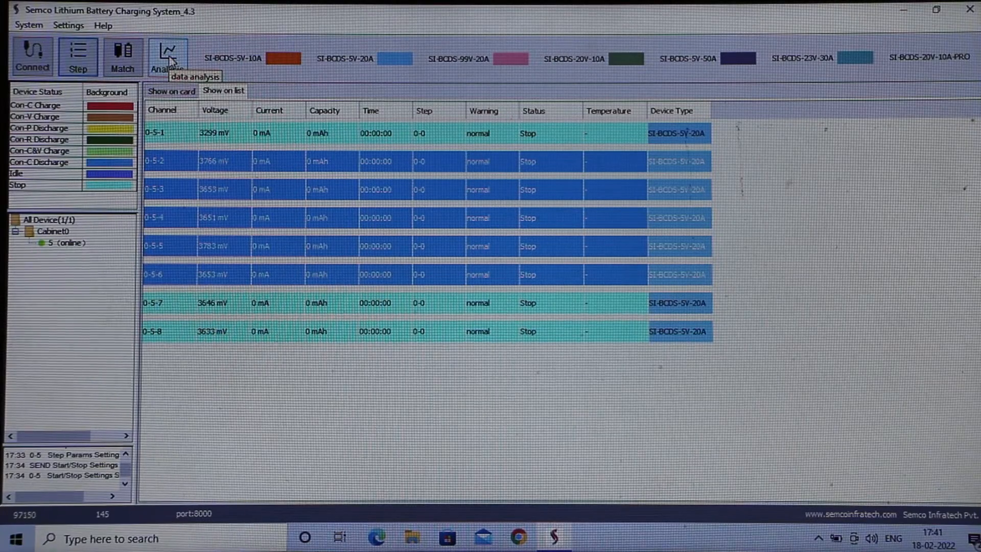
mouse_move(161, 116)
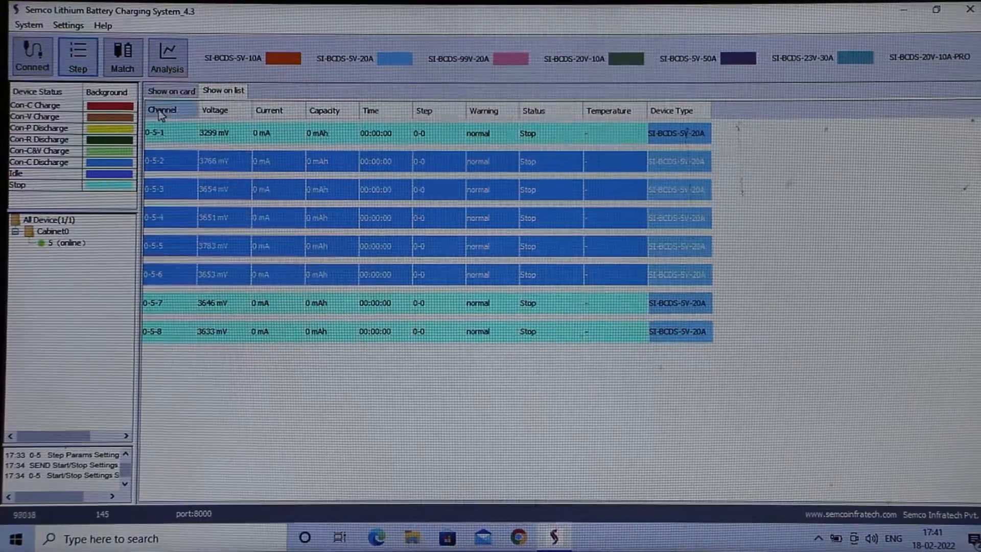
click(170, 90)
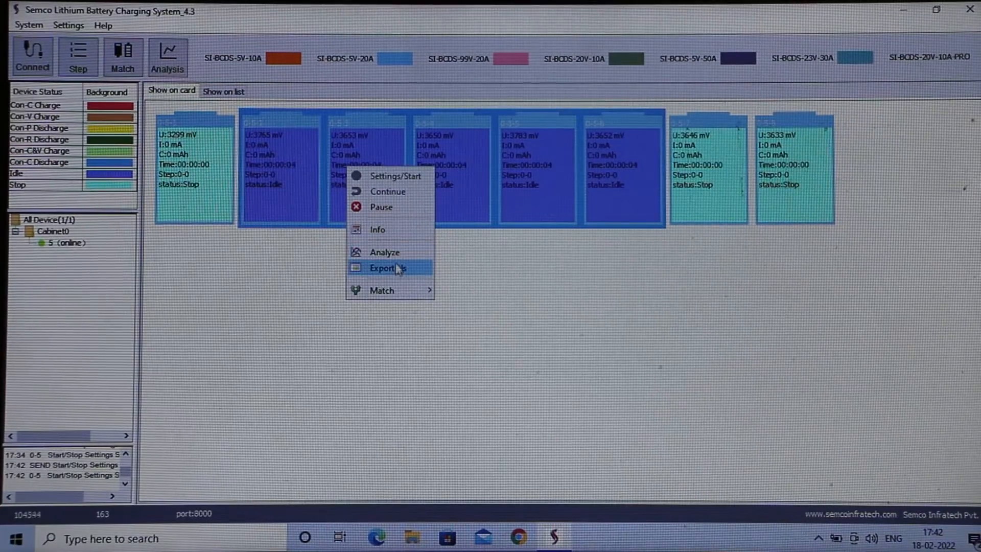
Export the five selected channels' records to xls, review their multi-file comparison curves, and close the analysis
click(390, 260)
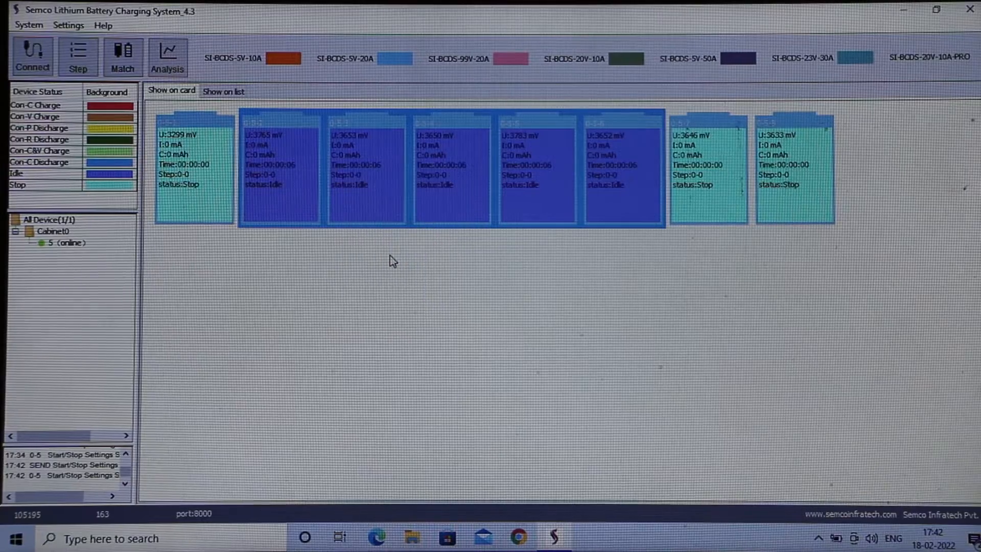
click(167, 53)
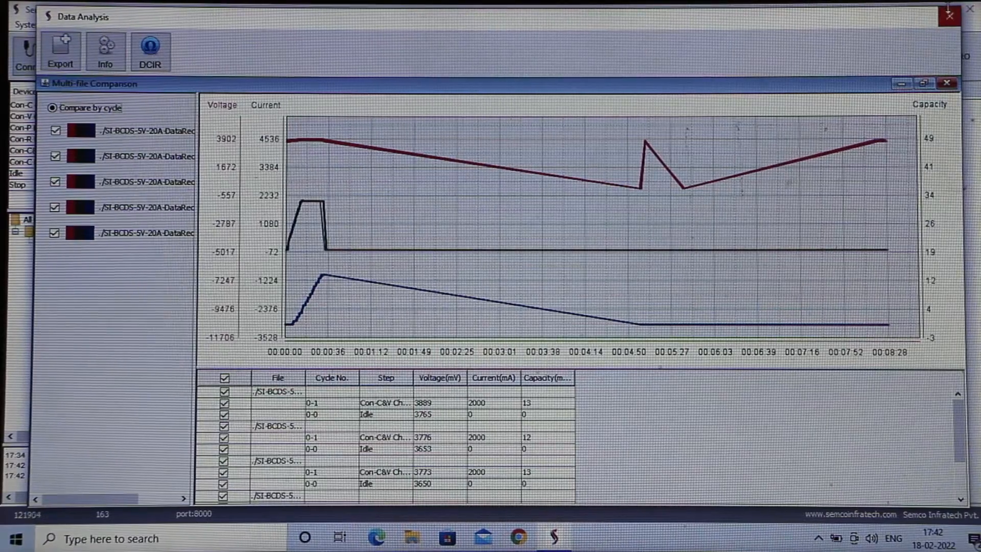
click(948, 13)
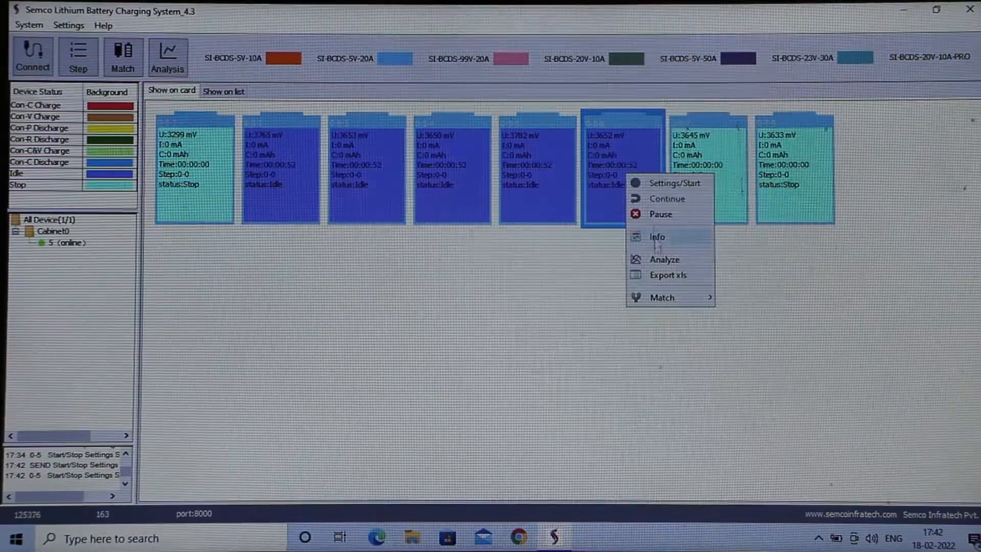
Analyze channel 0-5-6, expand its Step 1-Con-C&V Charge records, and close the analysis
click(664, 259)
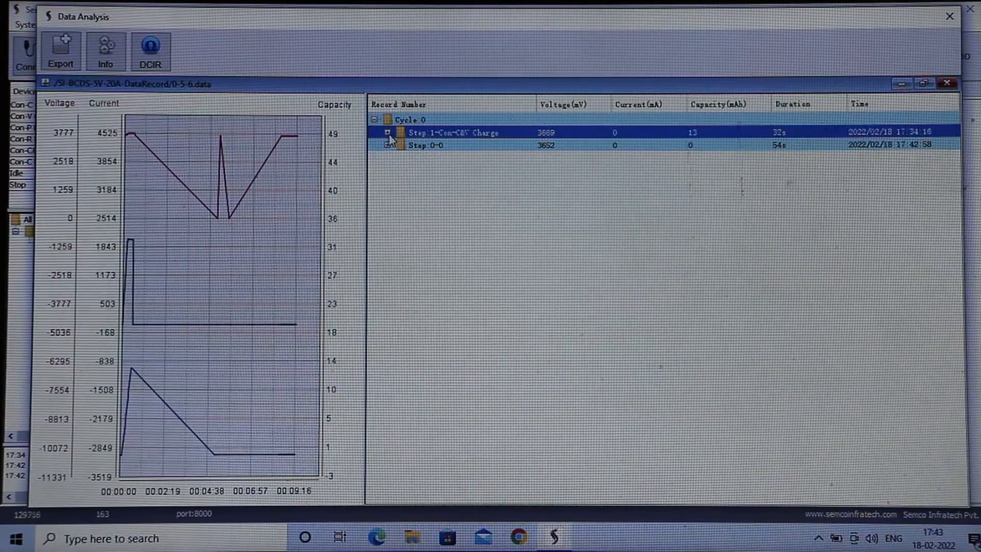
click(386, 133)
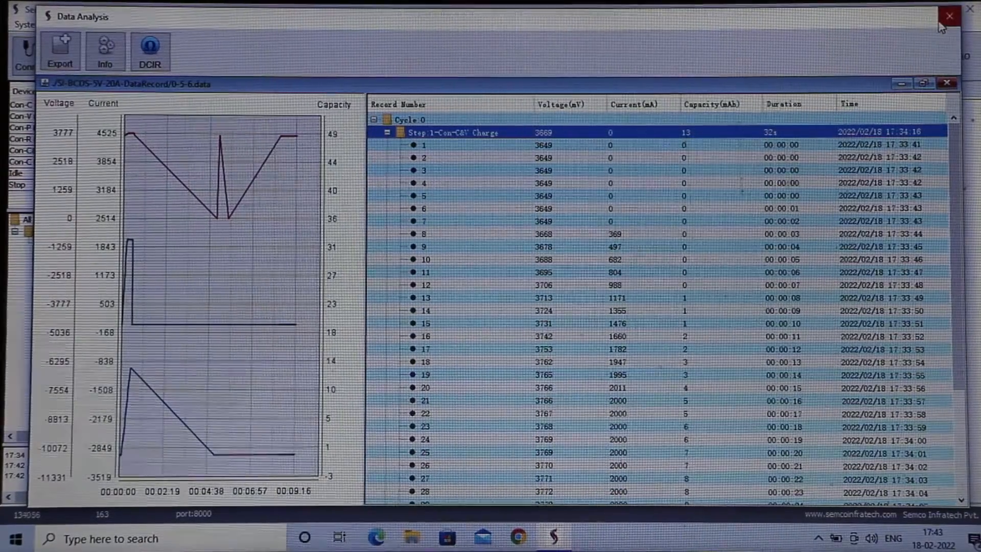
click(947, 16)
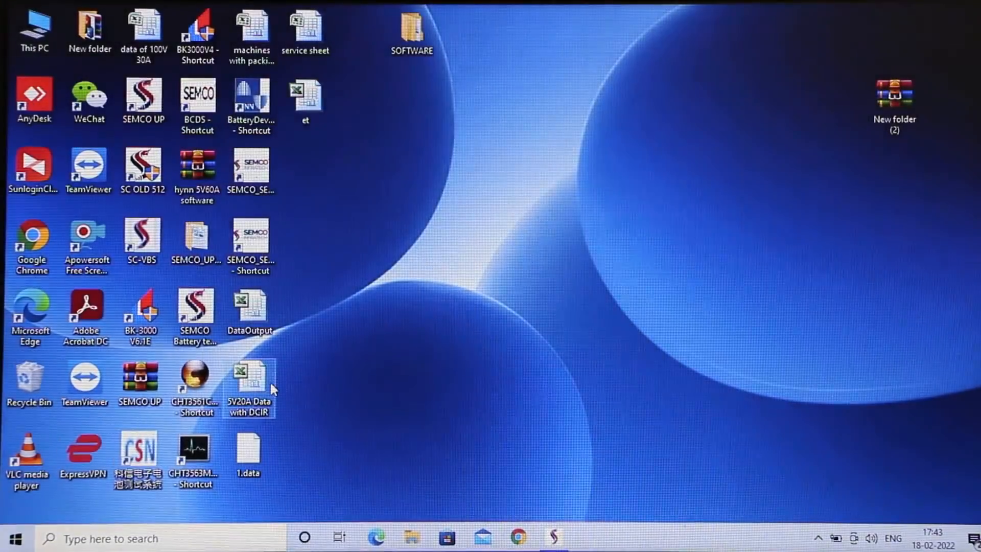
Open the '5V20A Data with DCIR' spreadsheet from the desktop in Excel
double_click(249, 375)
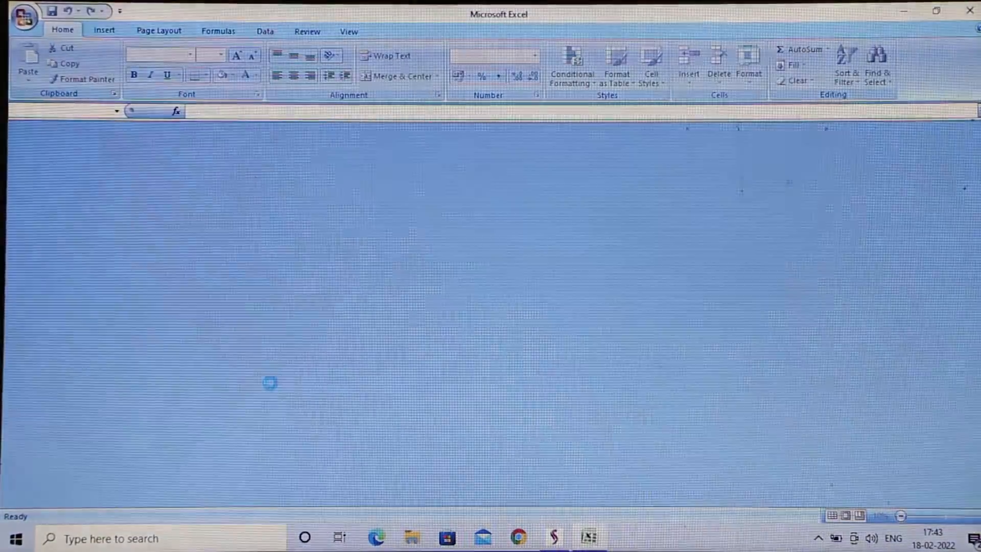